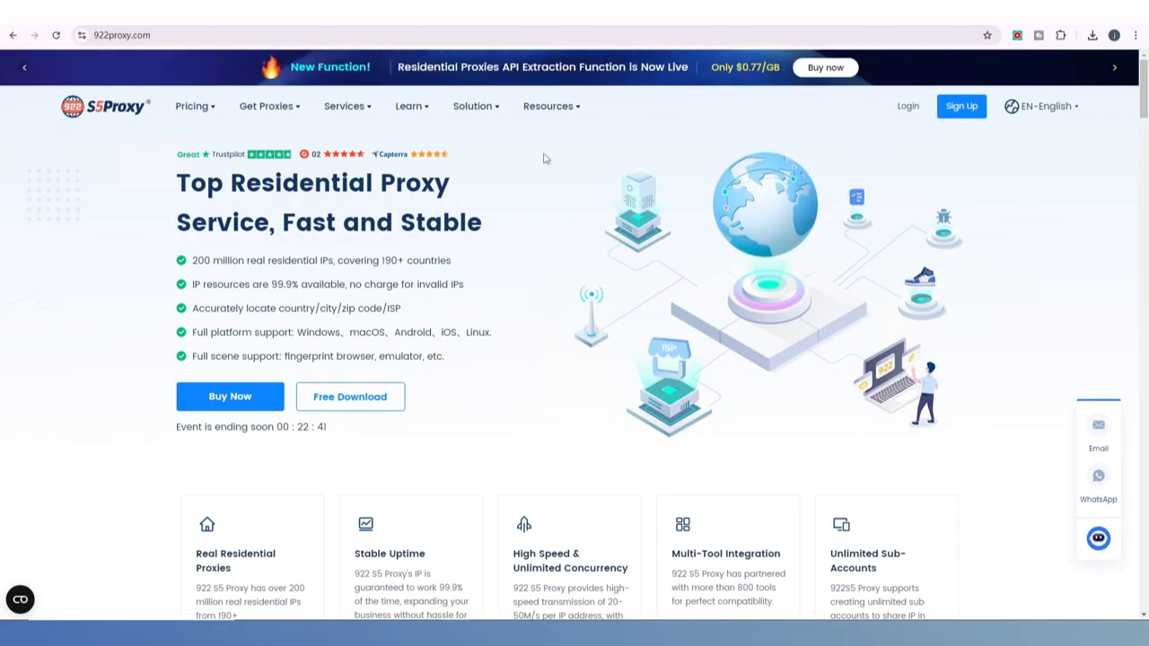
# Download the Windows Beta S5 Proxy manager from 922proxy.com's Get Proxies menu
pyautogui.click(268, 105)
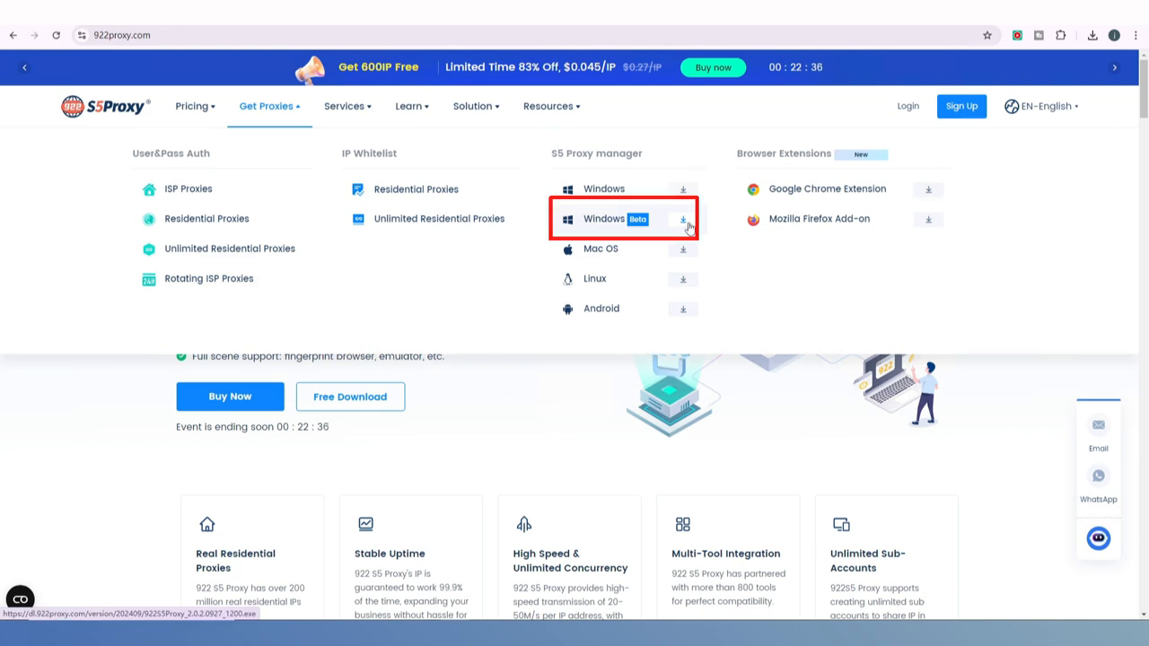
pyautogui.click(682, 219)
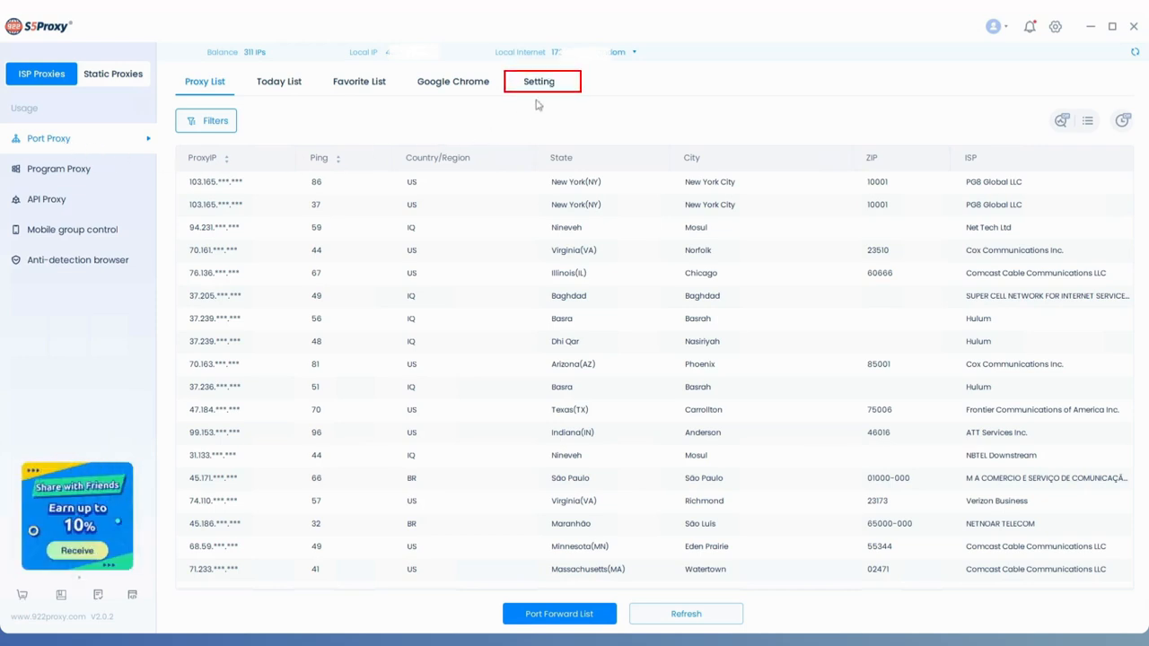
pyautogui.click(539, 81)
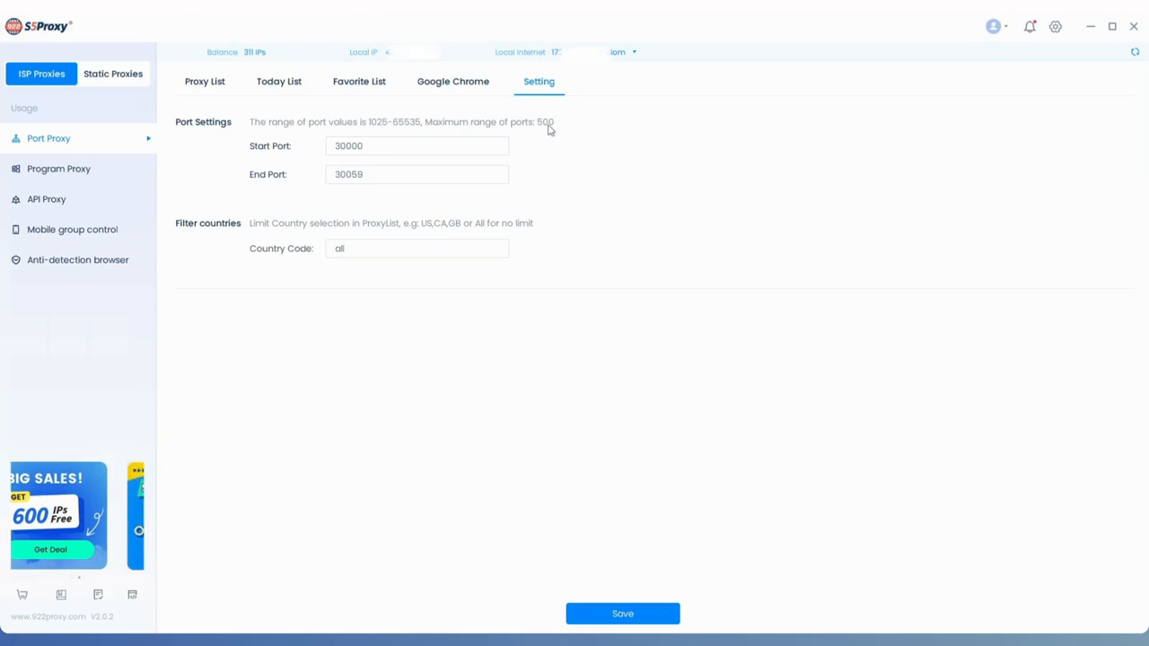
pyautogui.click(205, 81)
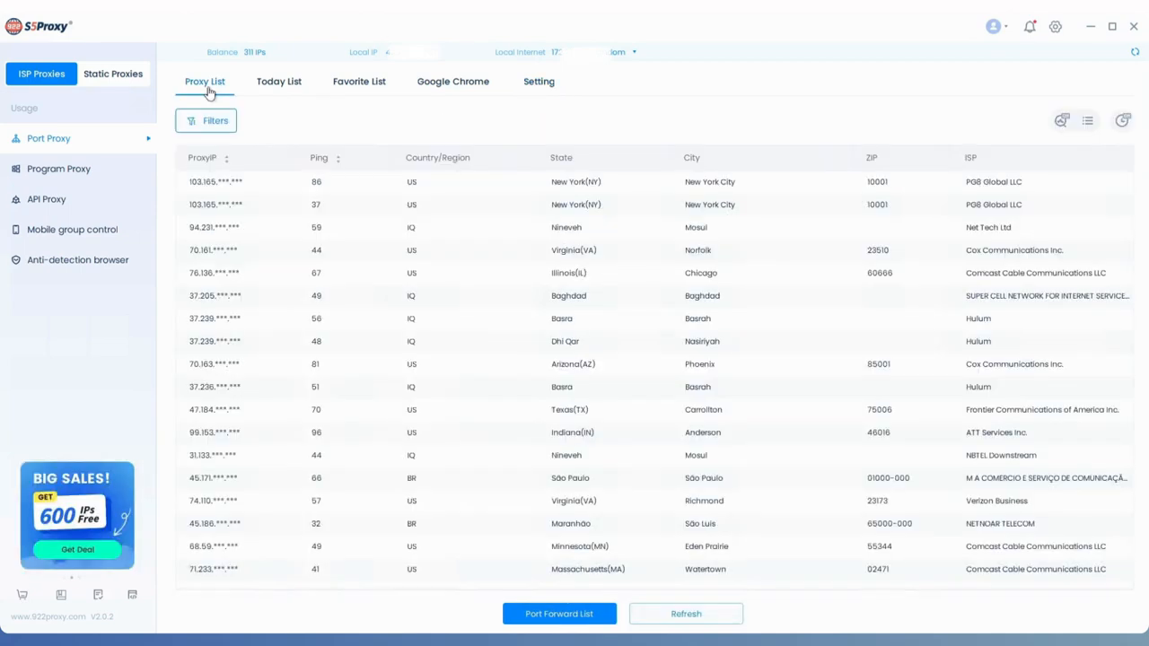
pyautogui.click(206, 121)
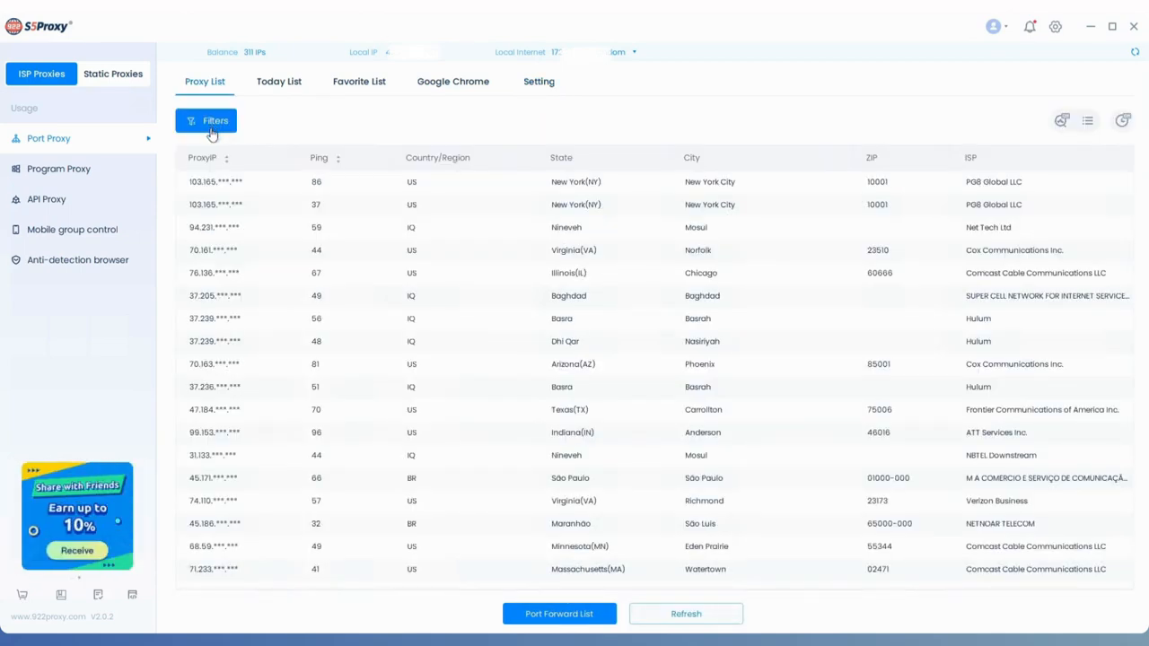
# Filter proxies by country US and state alaska, then open the City dropdown
pyautogui.click(206, 121)
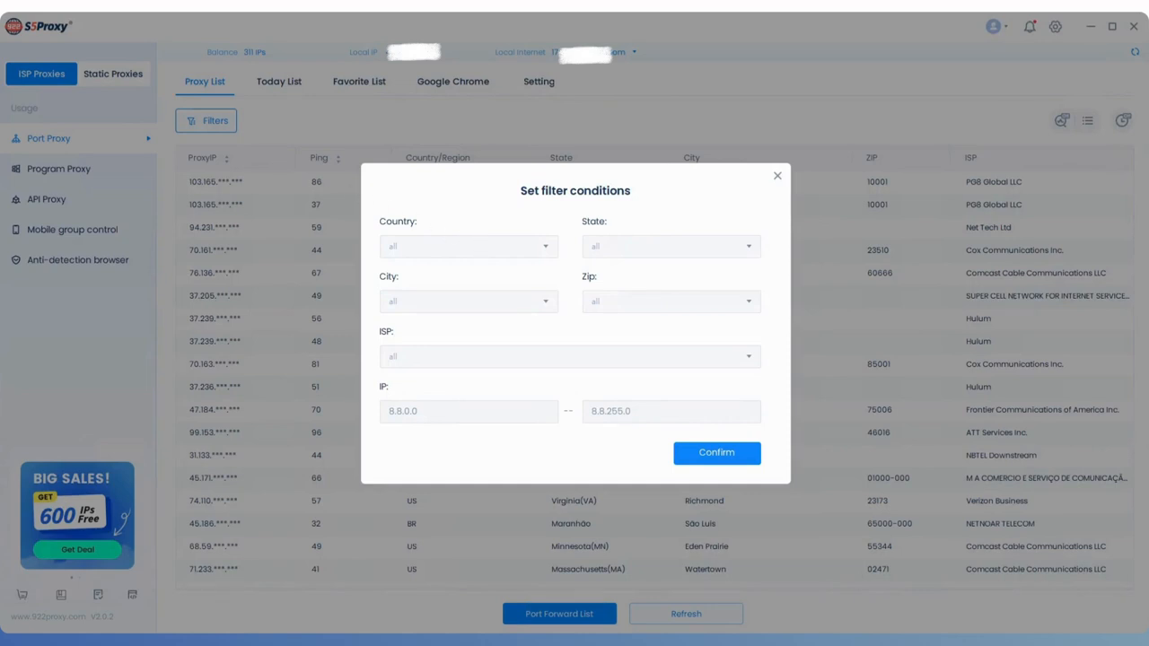
pyautogui.click(466, 246)
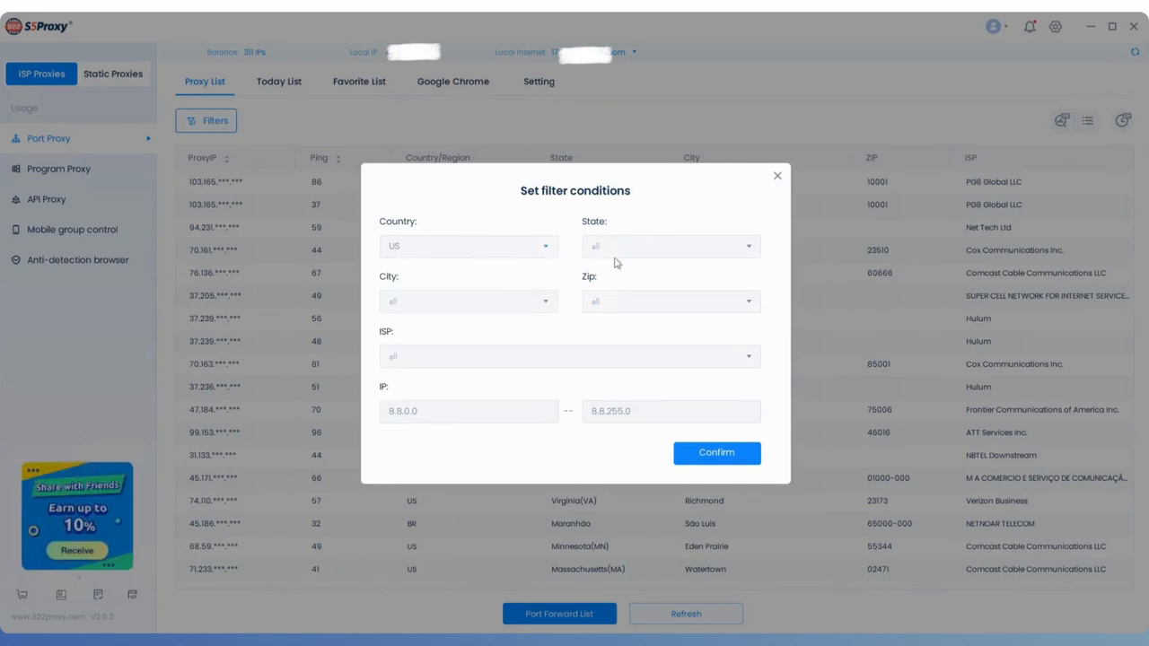
pyautogui.click(670, 246)
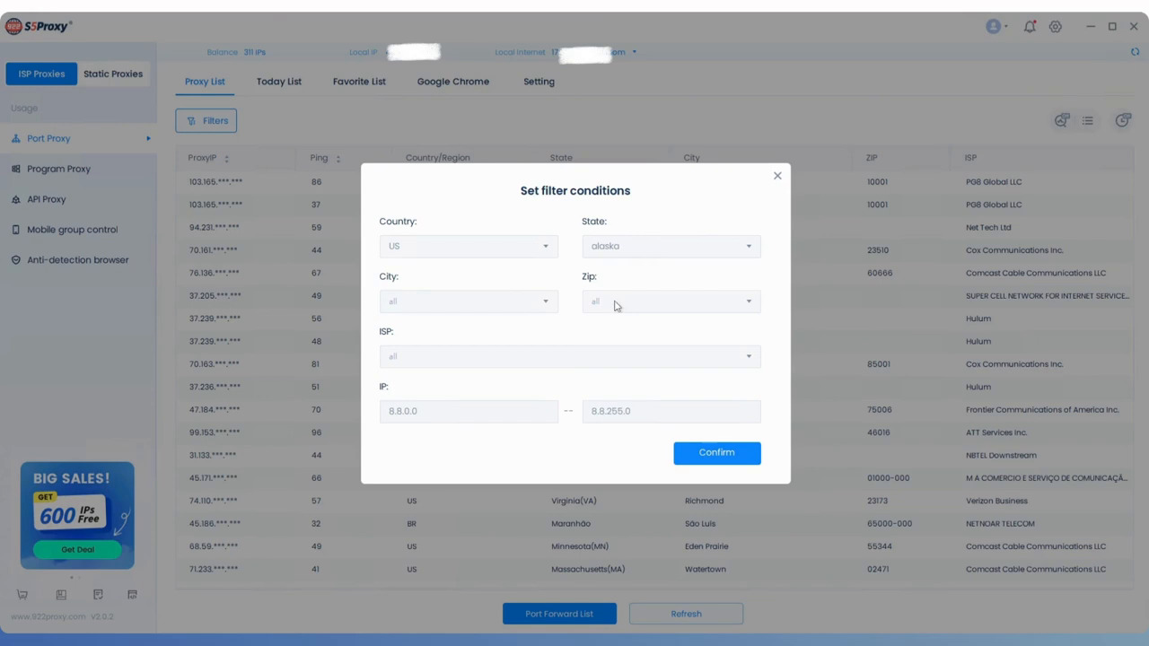
pyautogui.click(467, 300)
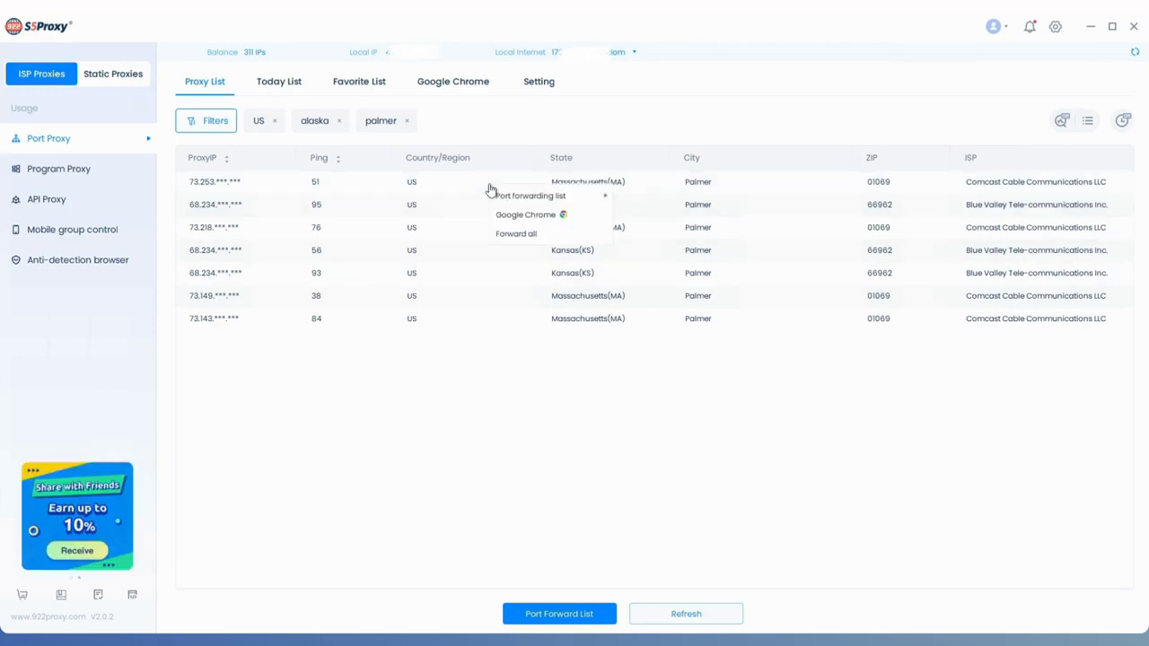
pyautogui.moveTo(530, 195)
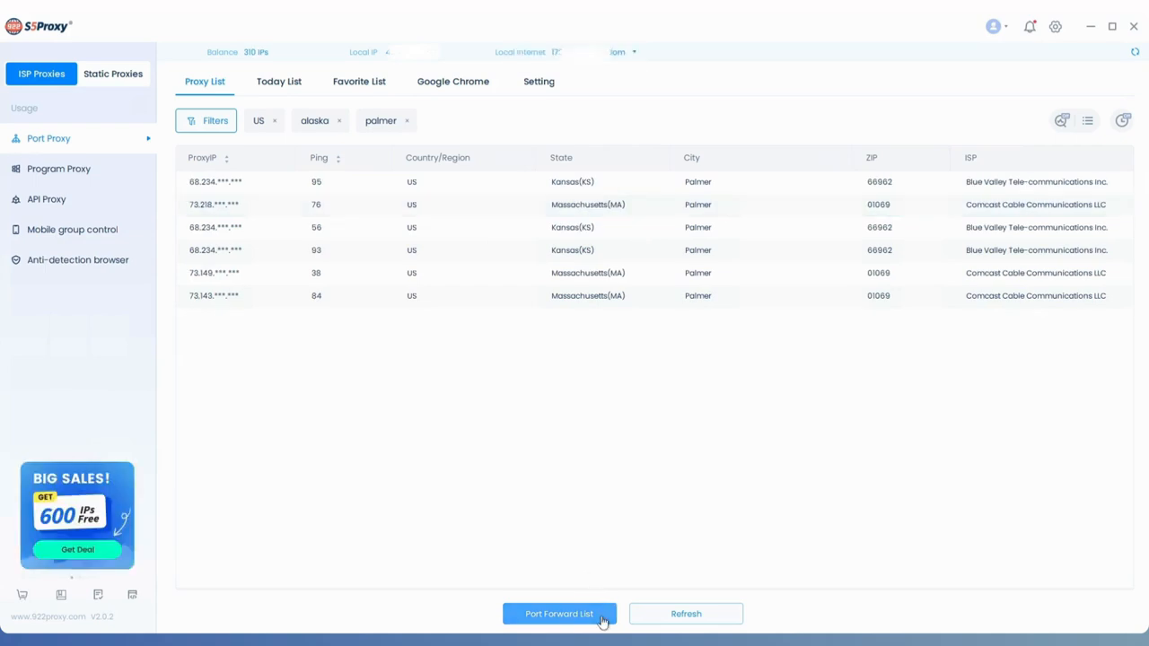
# Copy the Palmer proxy's port 30000 row from the Port Forward List
pyautogui.click(558, 614)
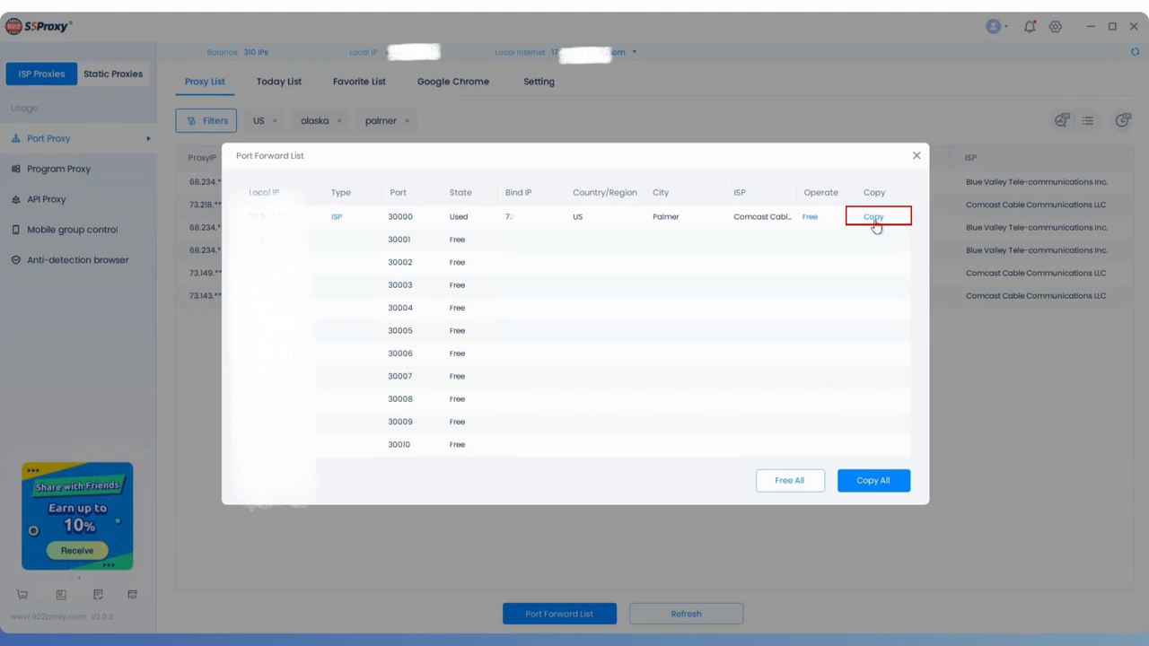
pyautogui.click(872, 216)
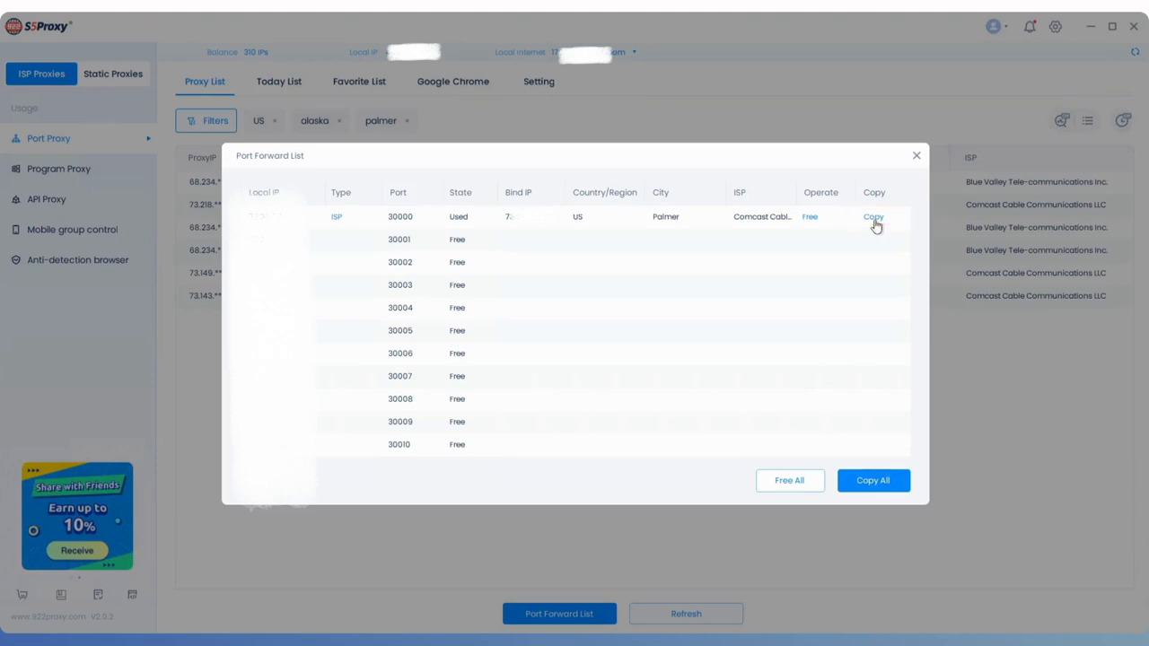